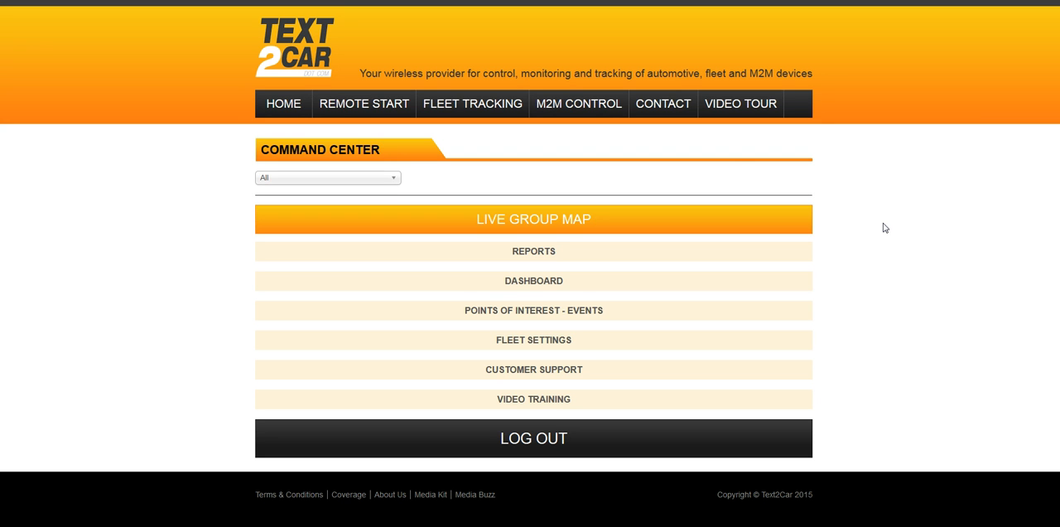
pyautogui.moveTo(609, 192)
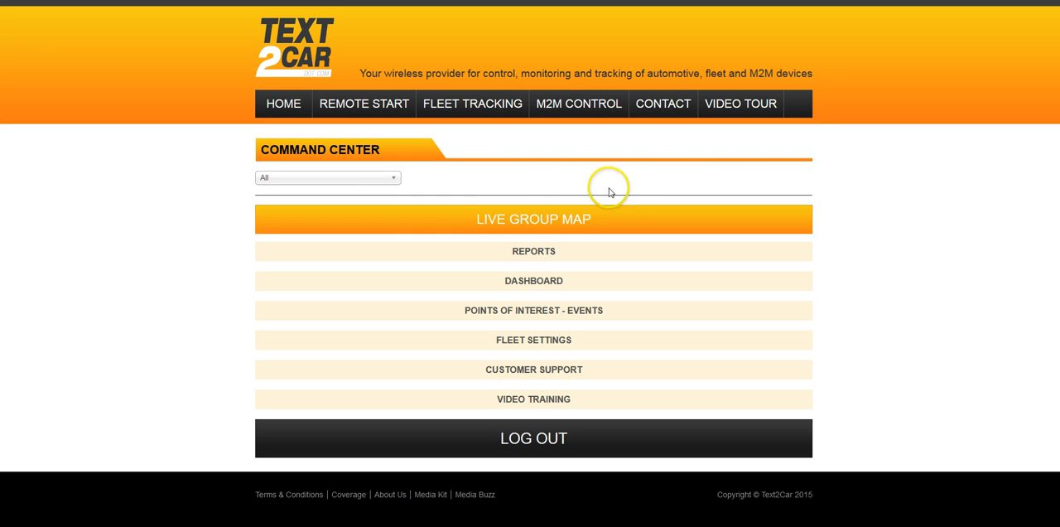
# Expand the Command Center unit list showing fleet and demo vehicles
pyautogui.click(328, 177)
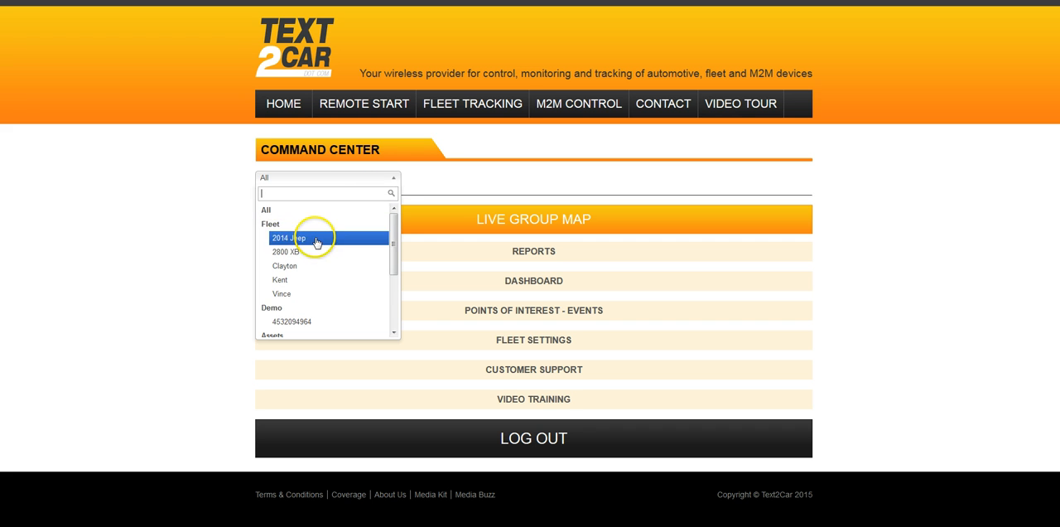
# Select unit 2800 XB, review its temperature chart, and go to its Settings page
pyautogui.click(282, 251)
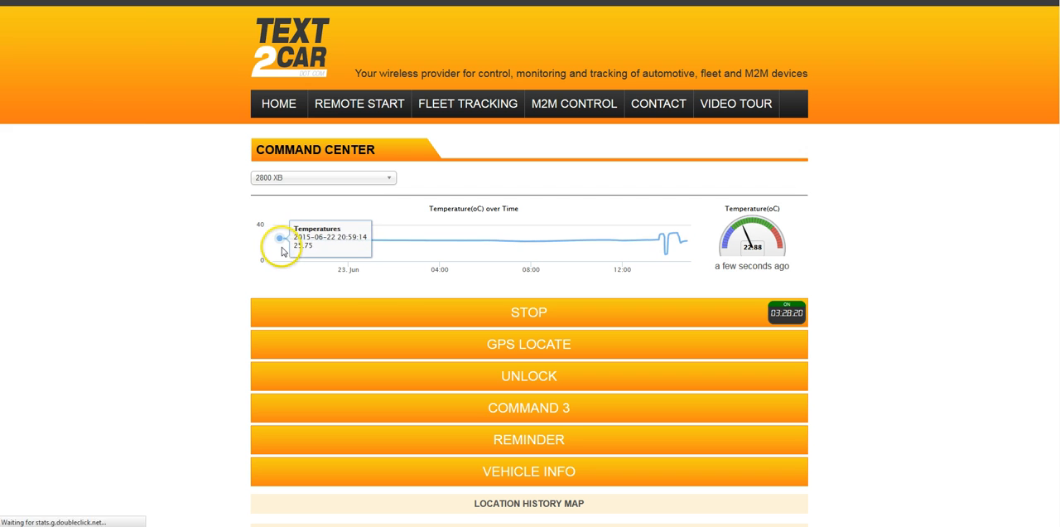
pyautogui.moveTo(389, 287)
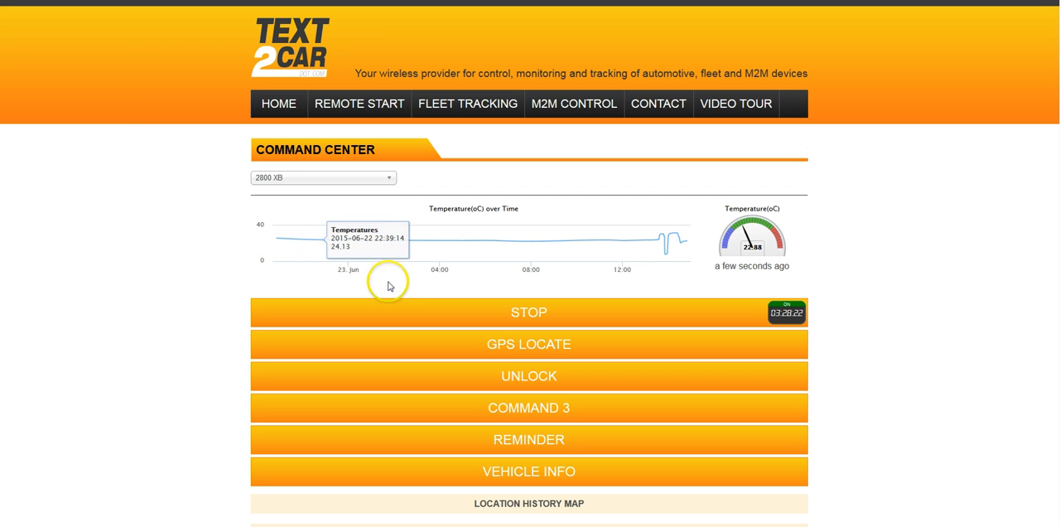
pyautogui.moveTo(395, 285)
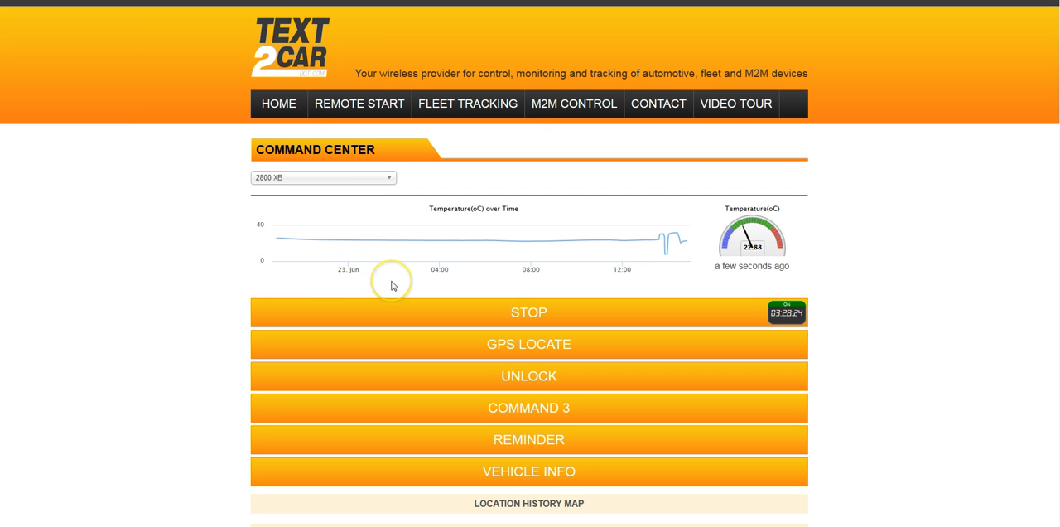
pyautogui.moveTo(417, 241)
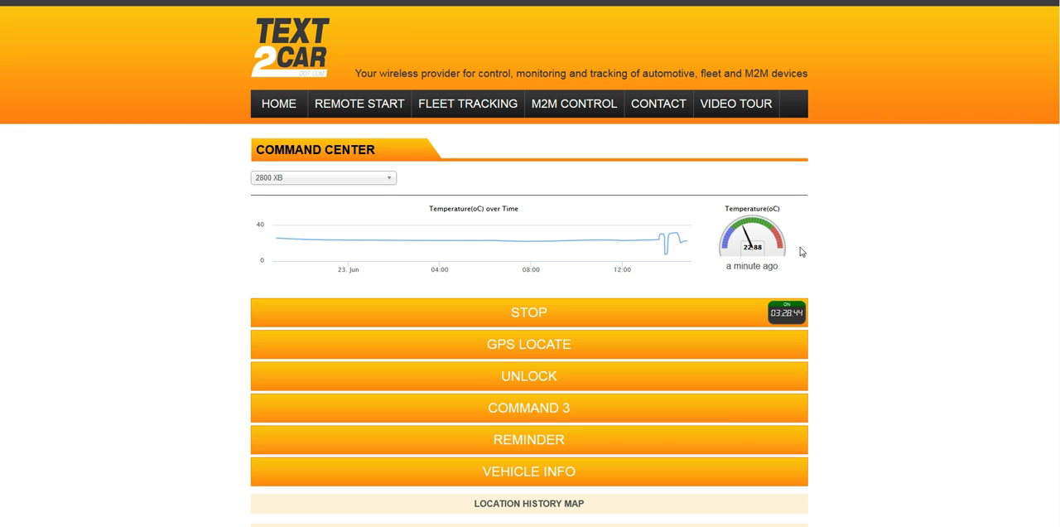
pyautogui.moveTo(835, 263)
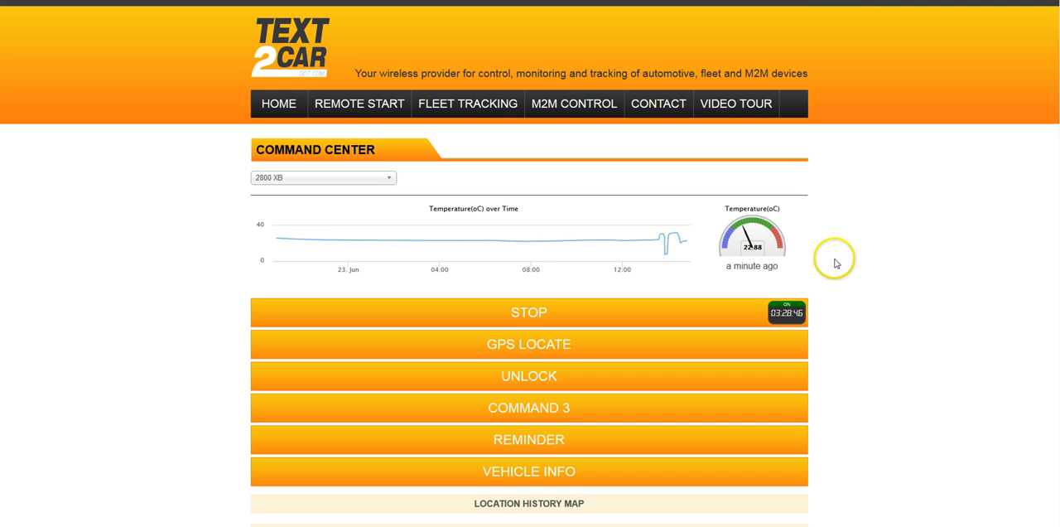
pyautogui.scroll(-3)
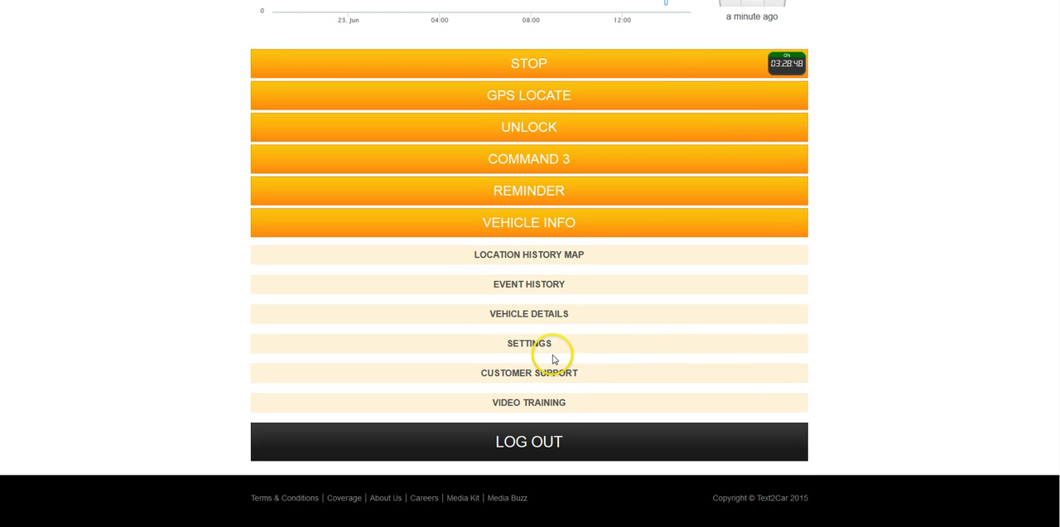
pyautogui.click(529, 343)
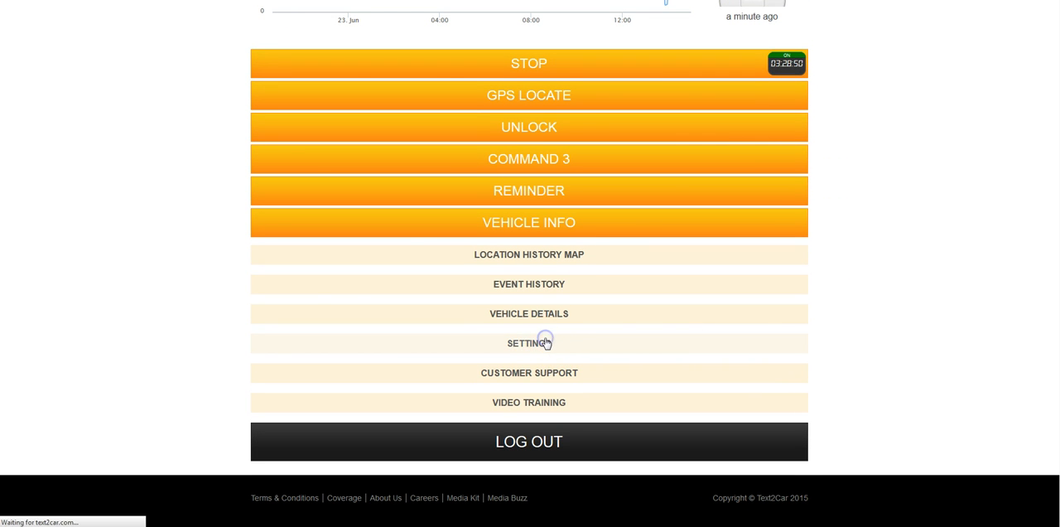
pyautogui.click(528, 343)
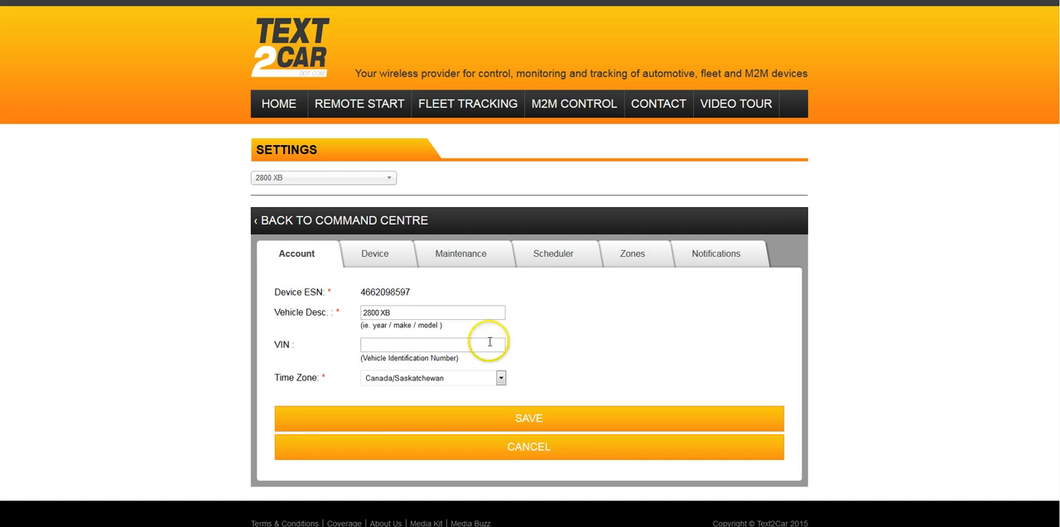
# View the Device tab with Min Temp 21.00 and Max Temp 29.00, then set units to All
pyautogui.click(374, 253)
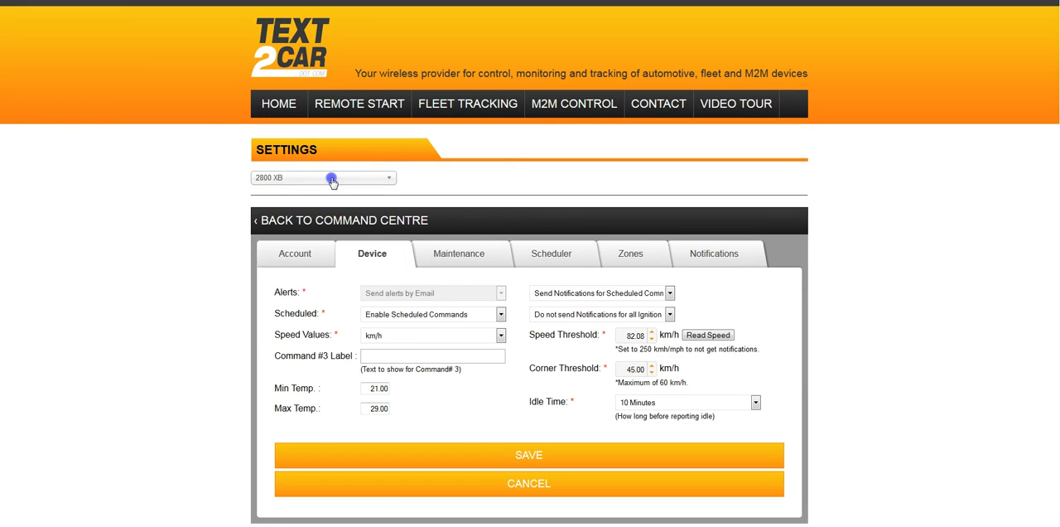
pyautogui.click(323, 177)
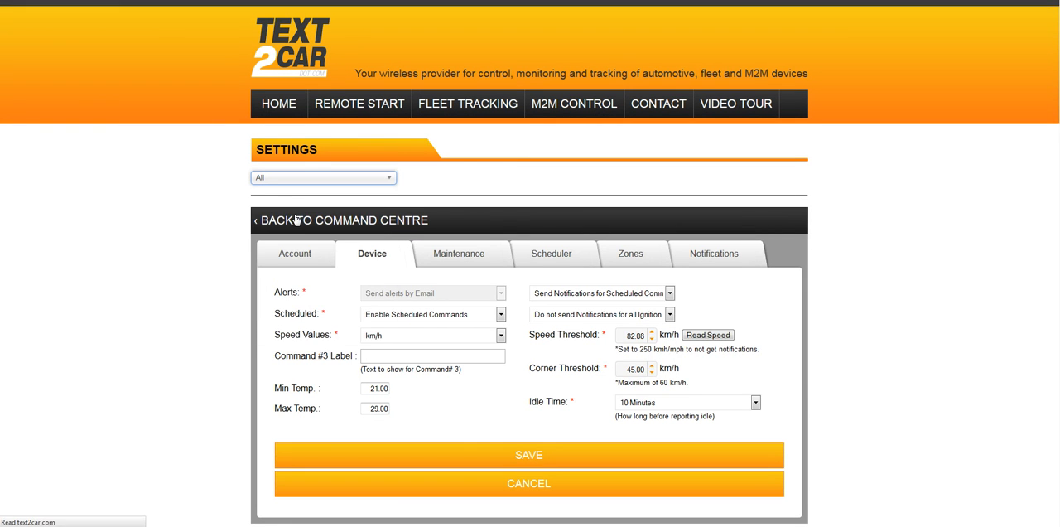
# Go back to the Command Centre and onto the Reports page for all units
pyautogui.click(343, 221)
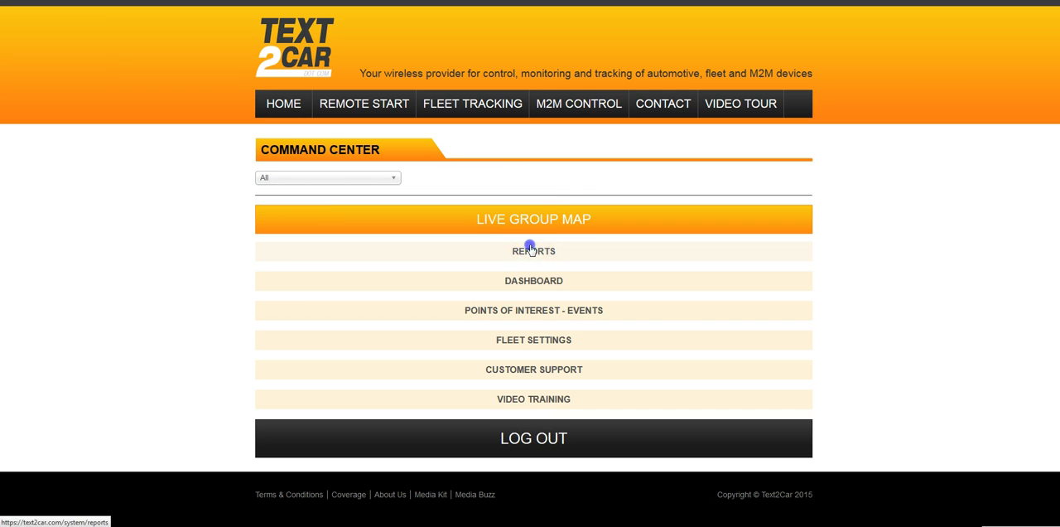
pyautogui.click(533, 252)
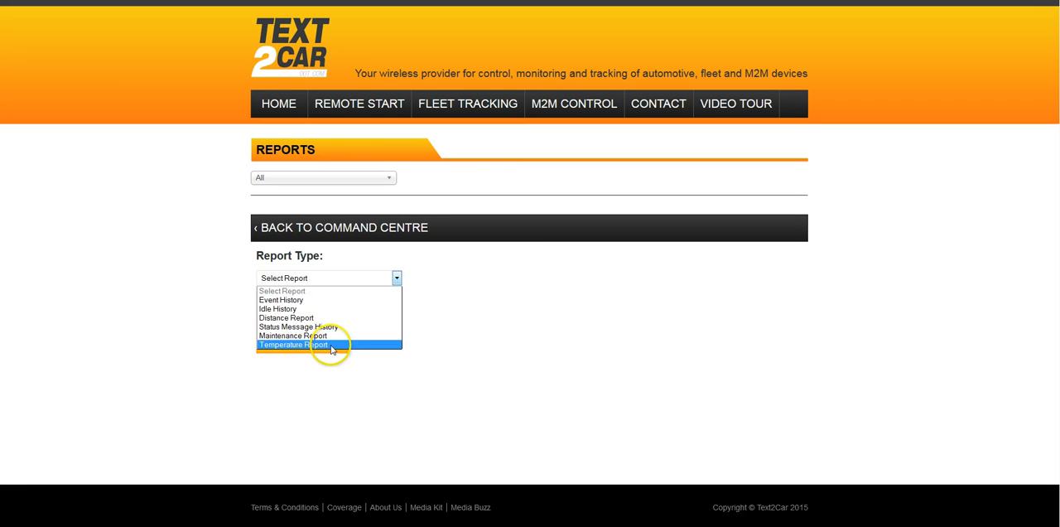
# Generate a Temperature Report for unit 2800 XB on 2015-06-23
pyautogui.click(297, 345)
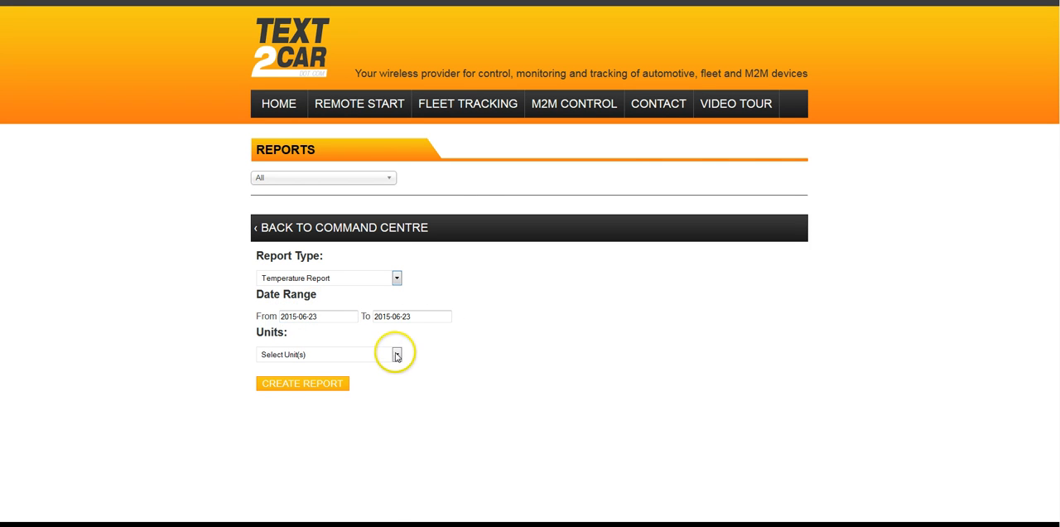
pyautogui.click(396, 355)
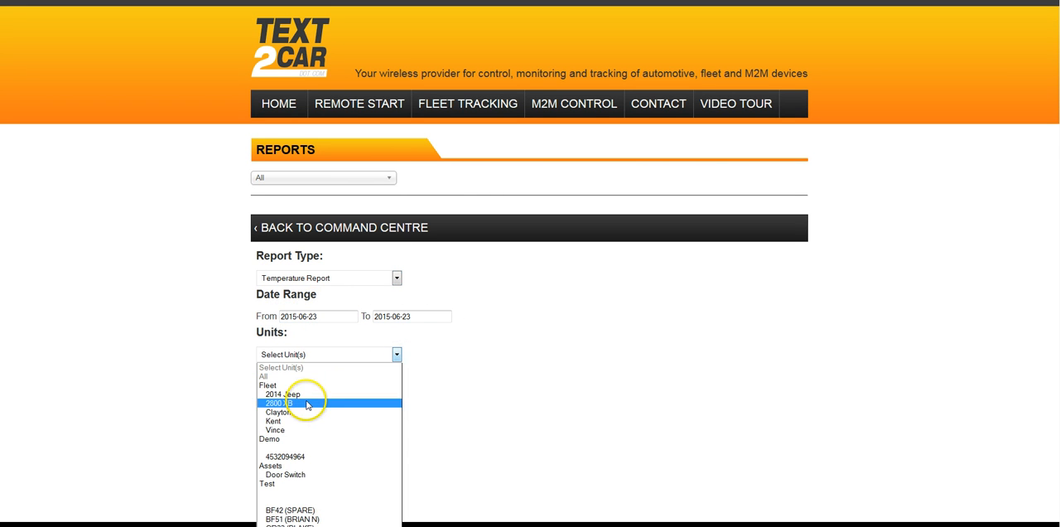
pyautogui.click(278, 404)
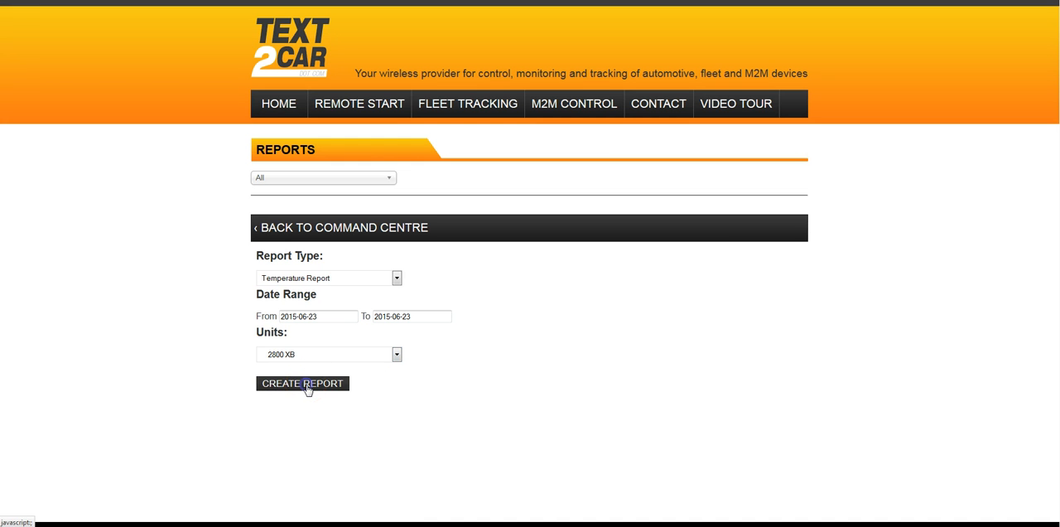
pyautogui.click(301, 383)
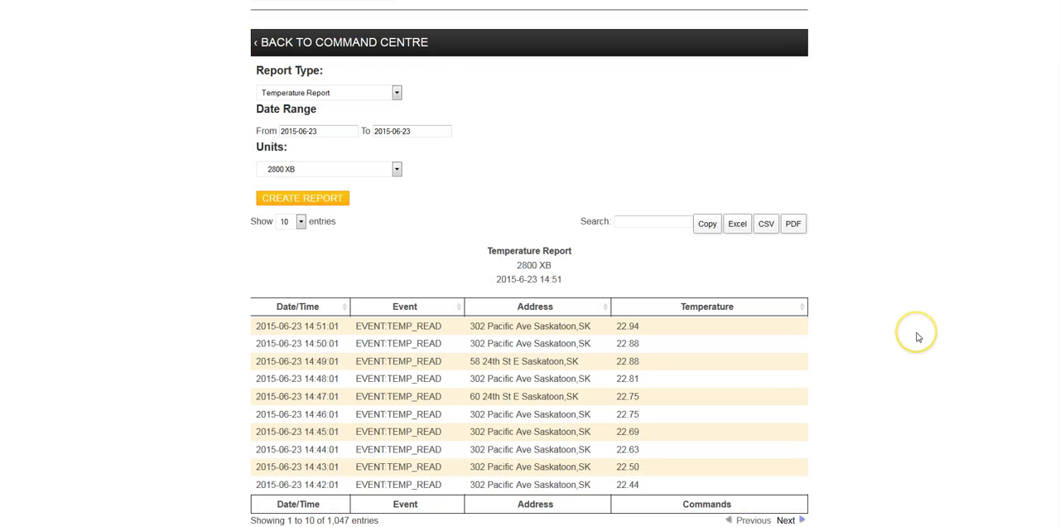
pyautogui.moveTo(888, 355)
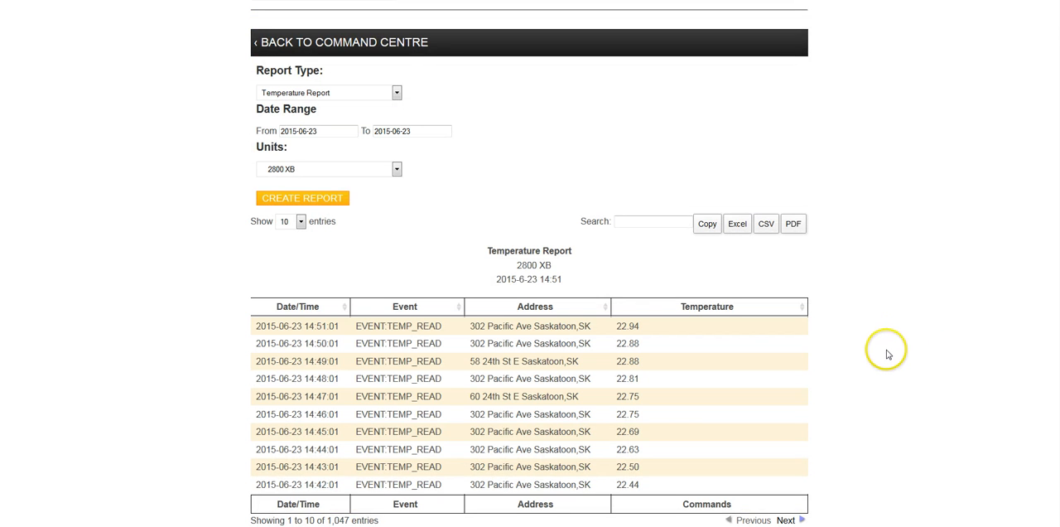
pyautogui.moveTo(886, 371)
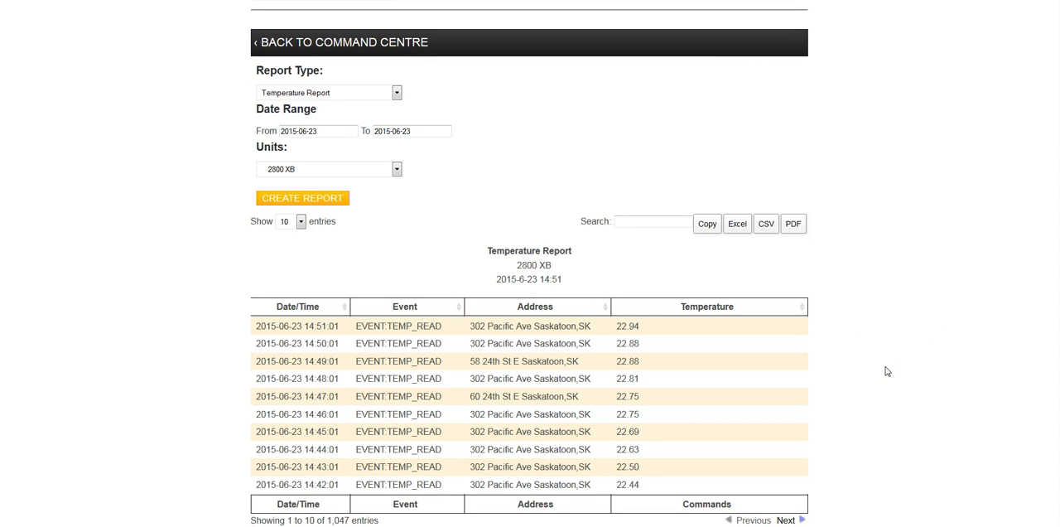